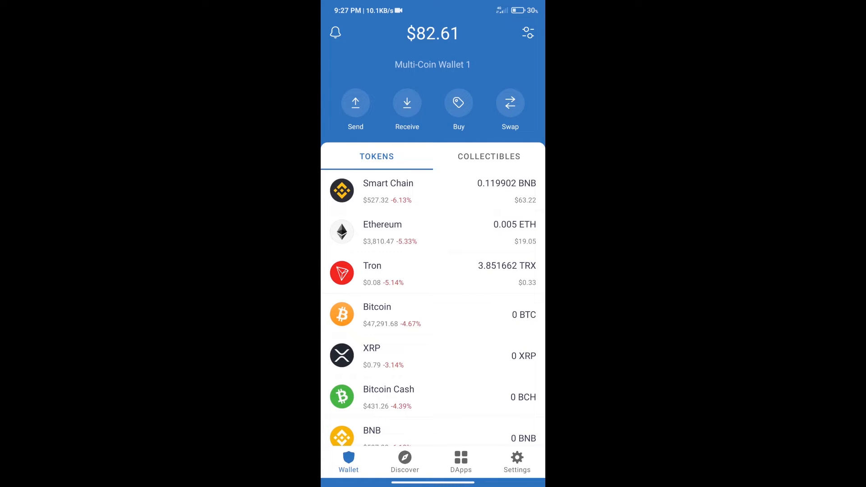
Step: Search the buy list for BNB, then back out to the wallet home screen
{"action": "left_click", "coordinate": [458, 103]}
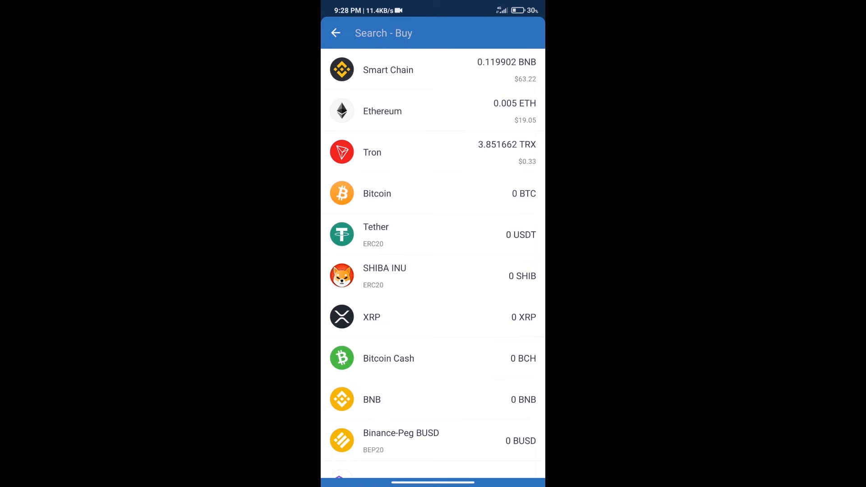
{"action": "type", "text": "bn"}
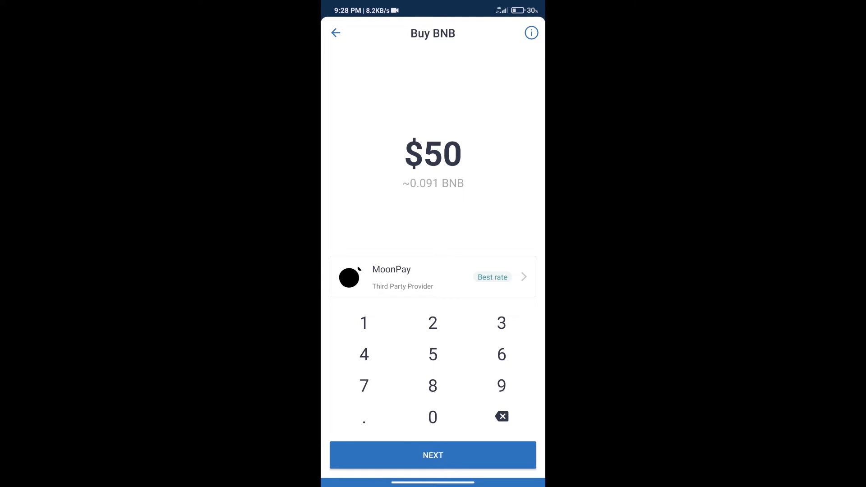
{"action": "left_click", "coordinate": [335, 33]}
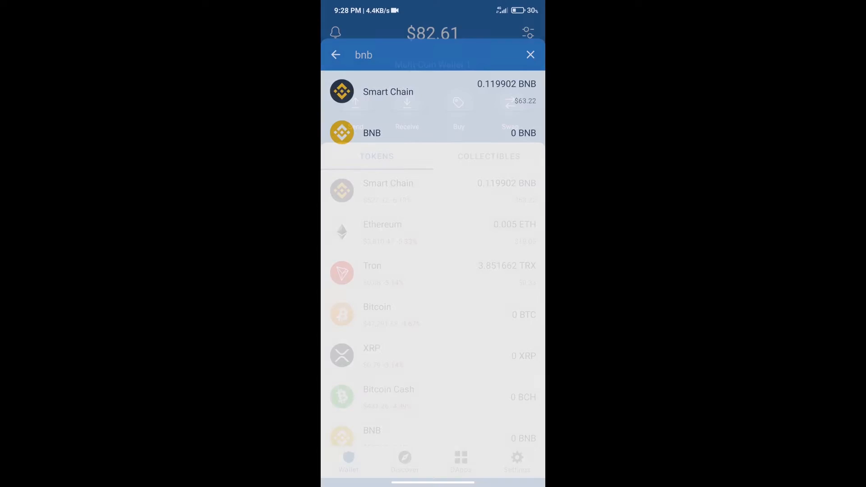
{"action": "left_click", "coordinate": [529, 55]}
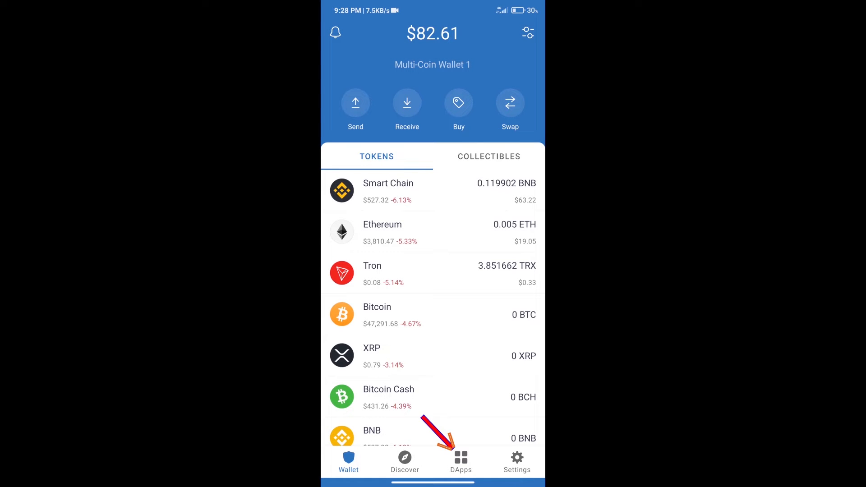
Step: Connect Trust Wallet to PancakeSwap from the DApps browser
{"action": "left_click", "coordinate": [460, 461]}
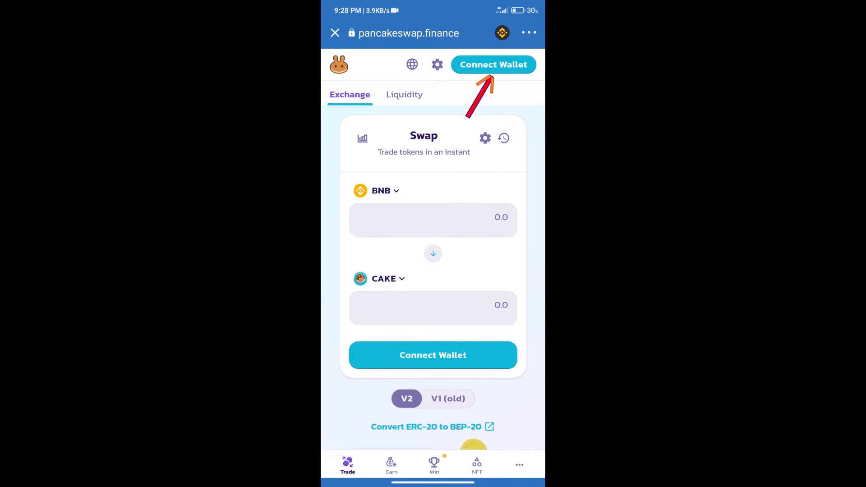
{"action": "left_click", "coordinate": [492, 64]}
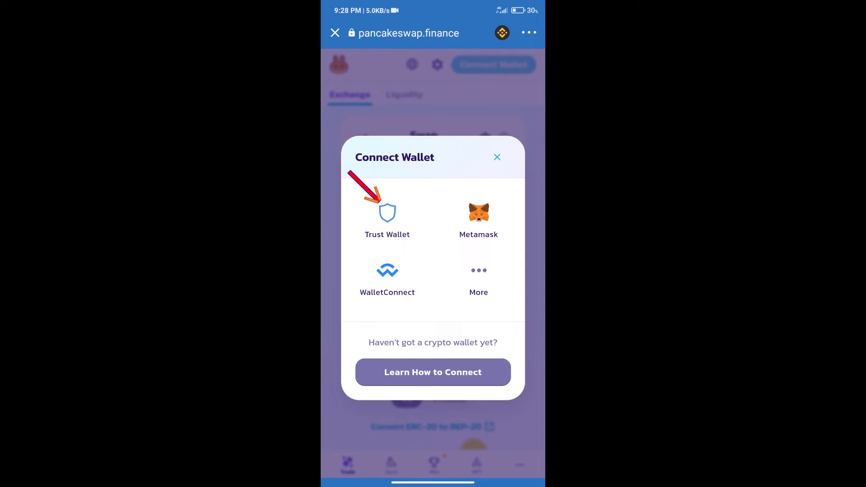
{"action": "left_click", "coordinate": [497, 157]}
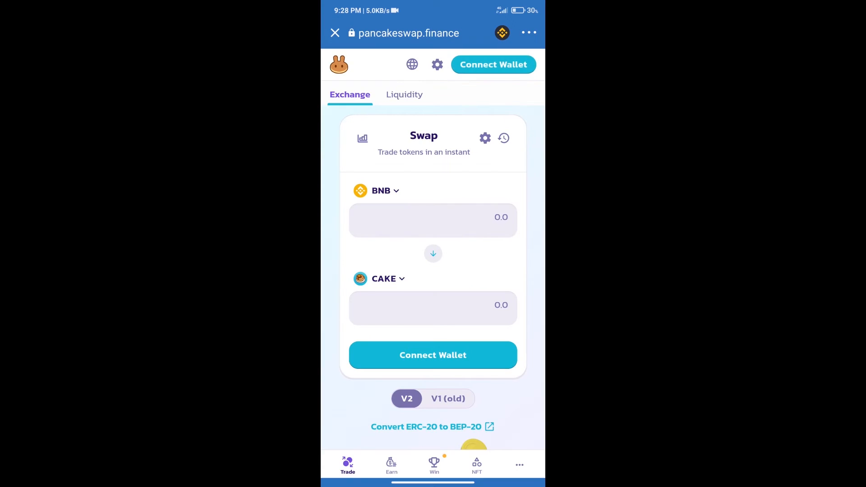
{"action": "left_click", "coordinate": [492, 64]}
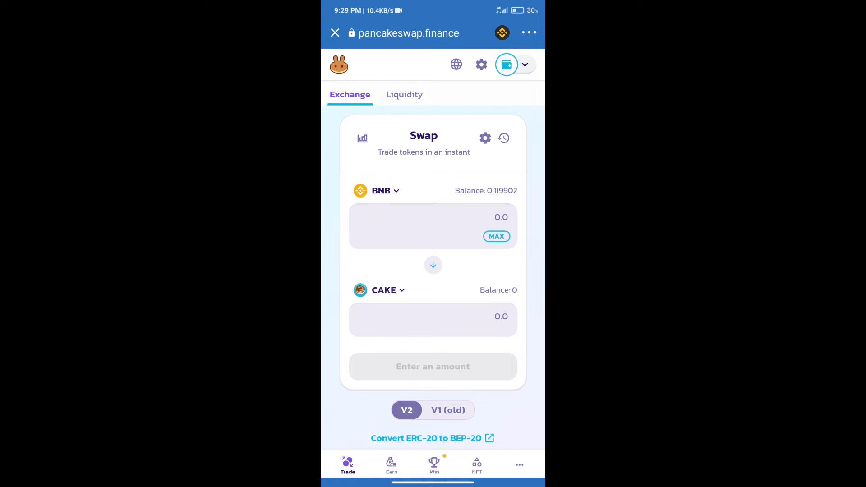
Step: Open the receiving-token list and copy ZeldaVerse's BEP20 contract address from CoinMarketCap in Chrome
{"action": "left_click", "coordinate": [383, 290]}
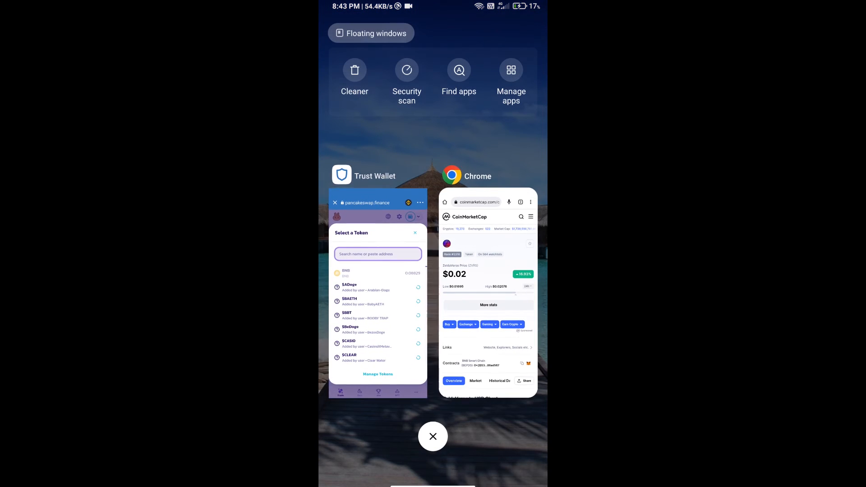
{"action": "left_click", "coordinate": [487, 293]}
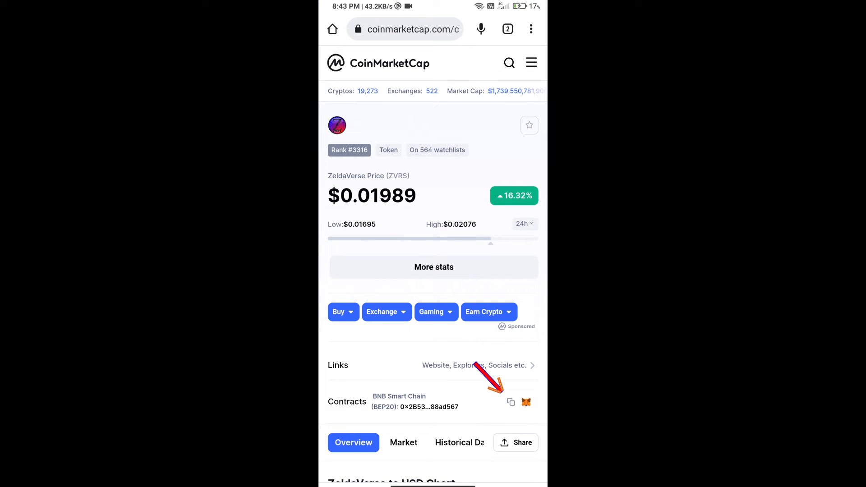
{"action": "left_click", "coordinate": [509, 401]}
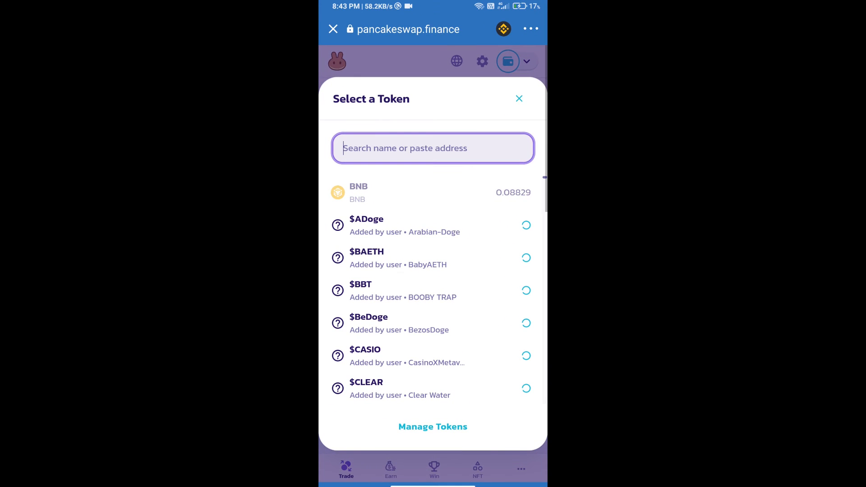
Step: Import ZVRS via contract address 7014865c705DF383AB58B3C1DE5388ad567, confirming the unverified token
{"action": "type", "text": "7014865c705DF383AB58B3C1DE5388ad567"}
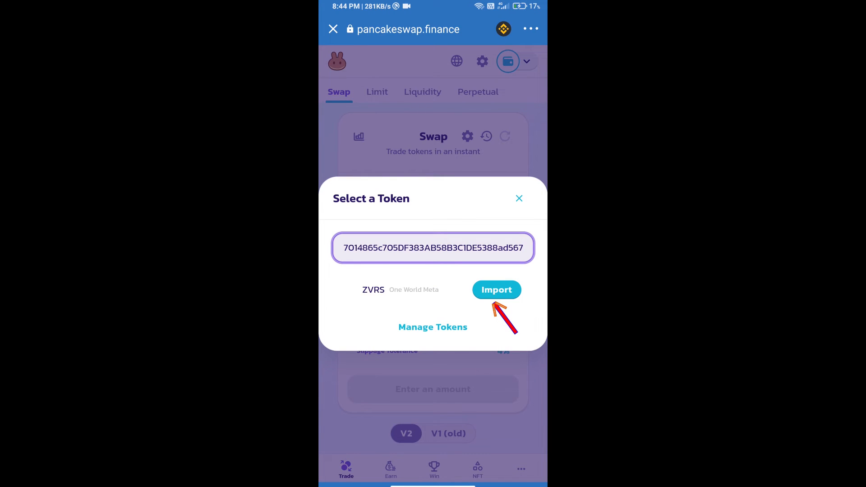
{"action": "left_click", "coordinate": [495, 289]}
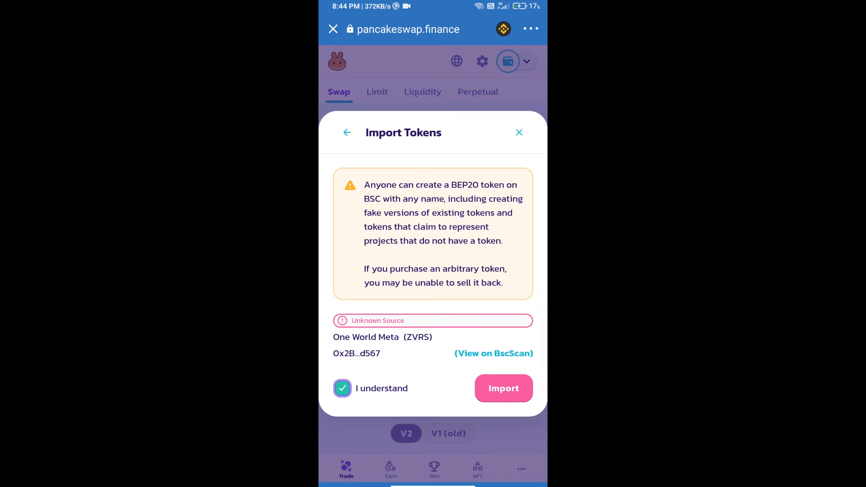
{"action": "left_click", "coordinate": [504, 388]}
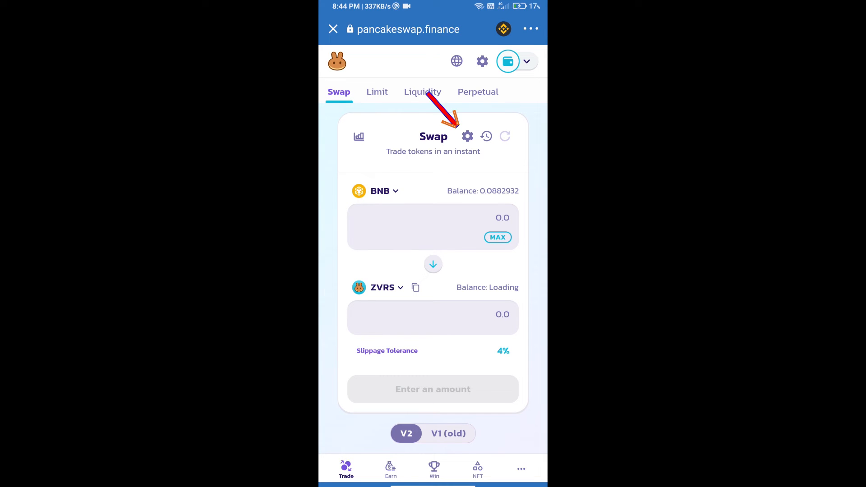
Step: Set a custom 12% slippage tolerance in the swap settings
{"action": "left_click", "coordinate": [467, 136]}
{"action": "type", "text": "1"}
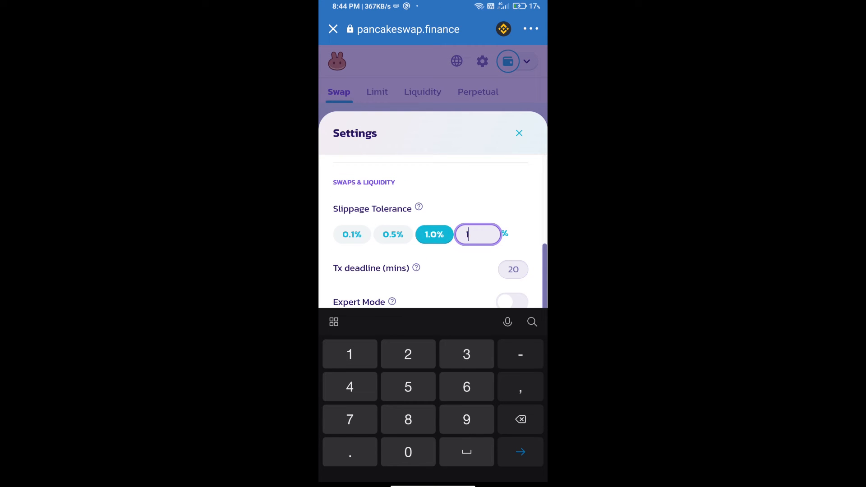
{"action": "type", "text": "2"}
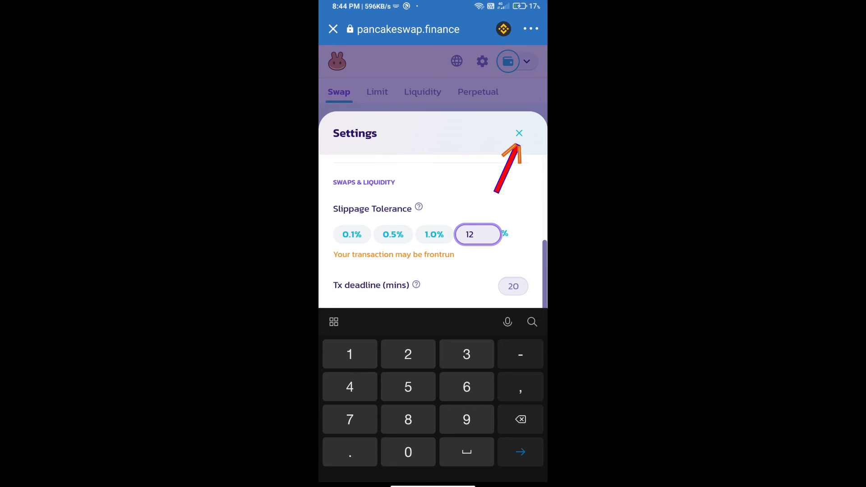
{"action": "left_click", "coordinate": [519, 133]}
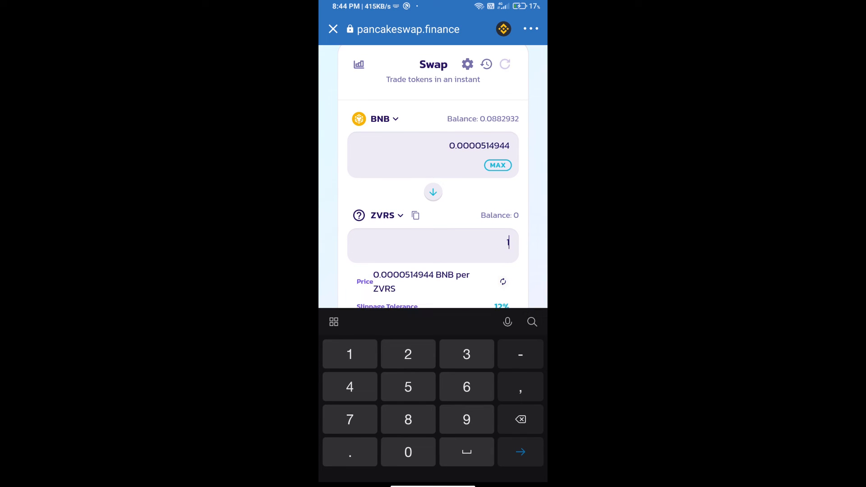
Step: Swap about 0.000529 BNB for 10 ZVRS and confirm the swap
{"action": "scroll", "scroll_direction": "down", "scroll_amount": 3}
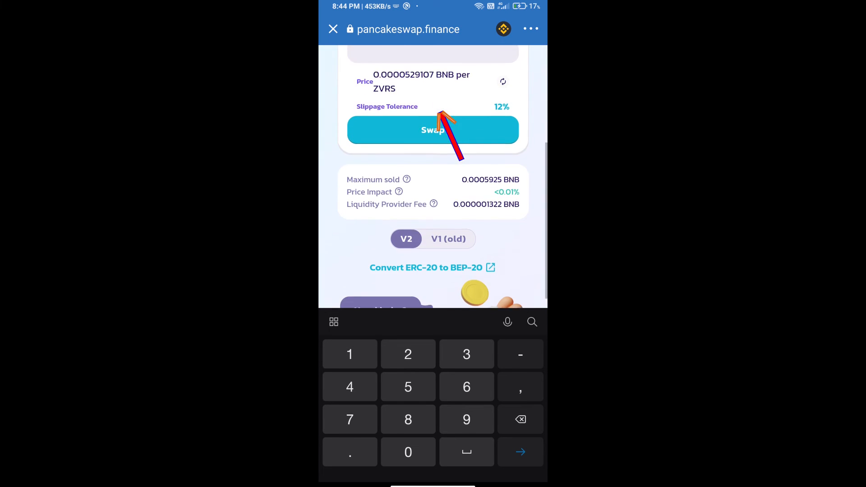
{"action": "scroll", "scroll_direction": "down", "scroll_amount": 3}
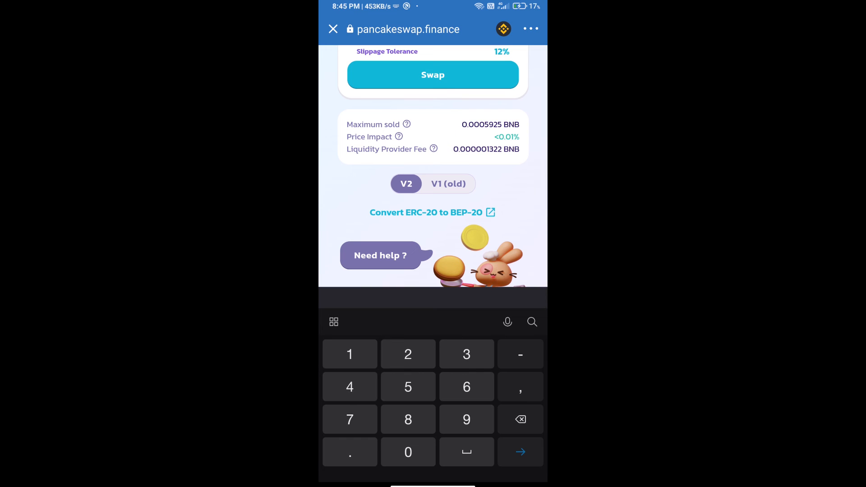
{"action": "left_click", "coordinate": [432, 74]}
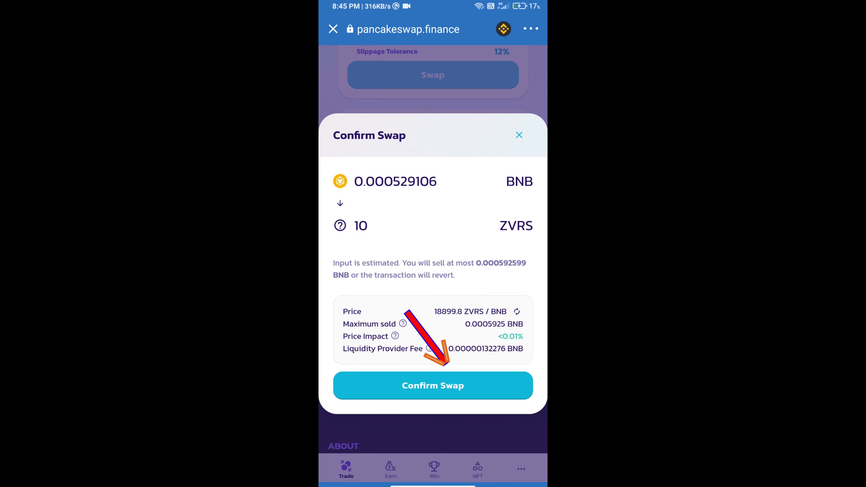
{"action": "left_click", "coordinate": [432, 385]}
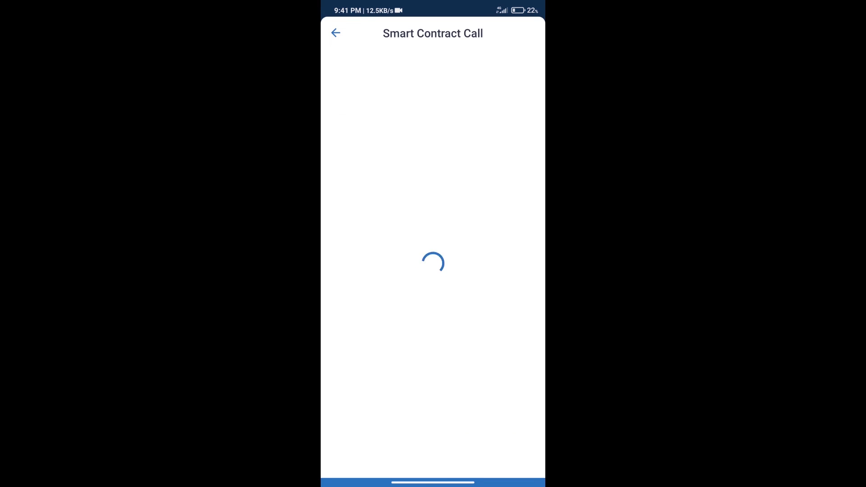